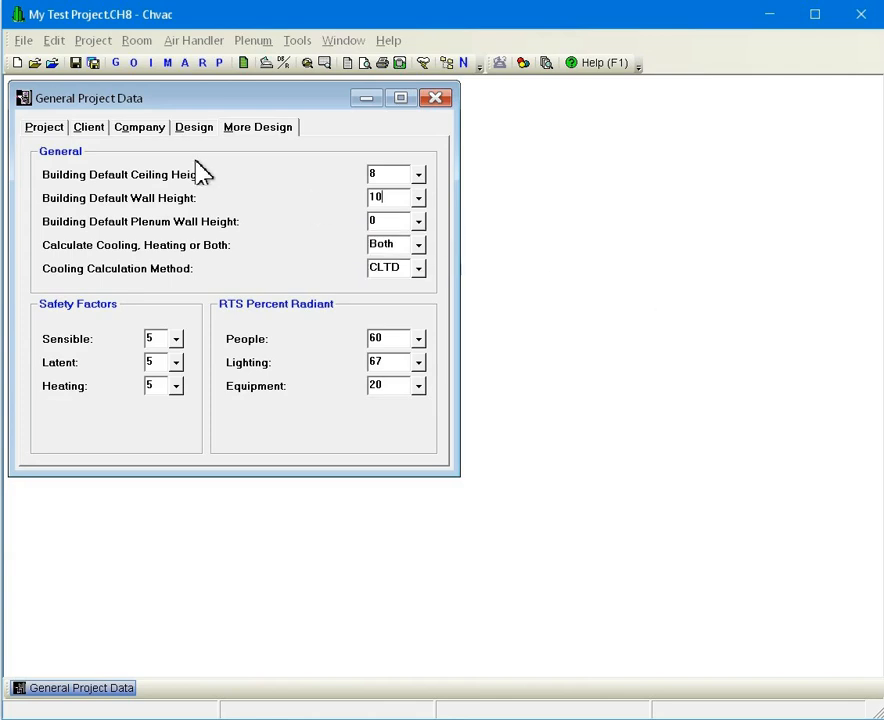
mouse_move(200, 62)
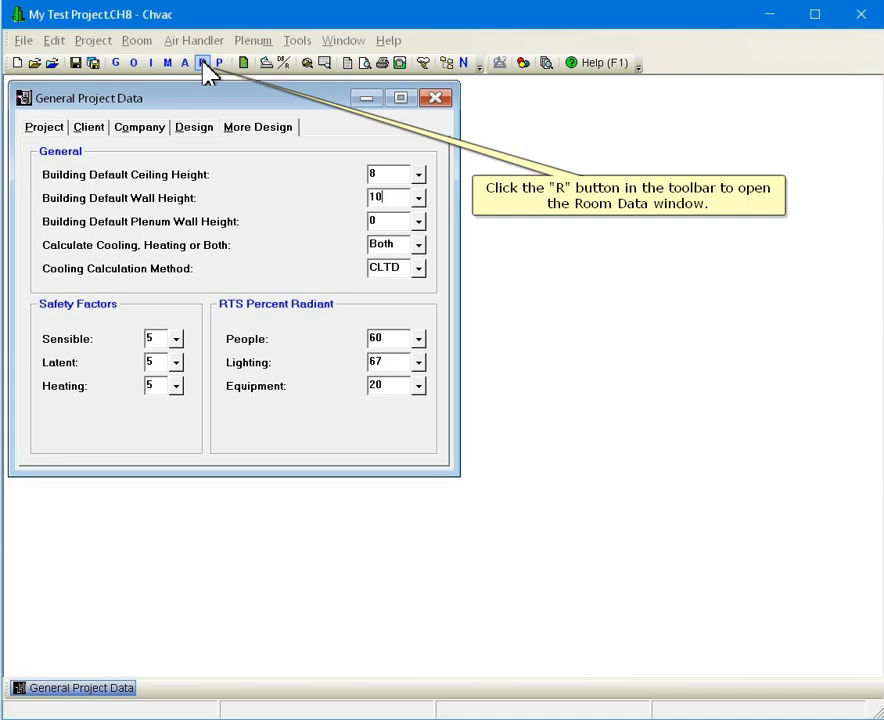
Step: Name room 1 'Office 100' in the Room Data window
click(200, 62)
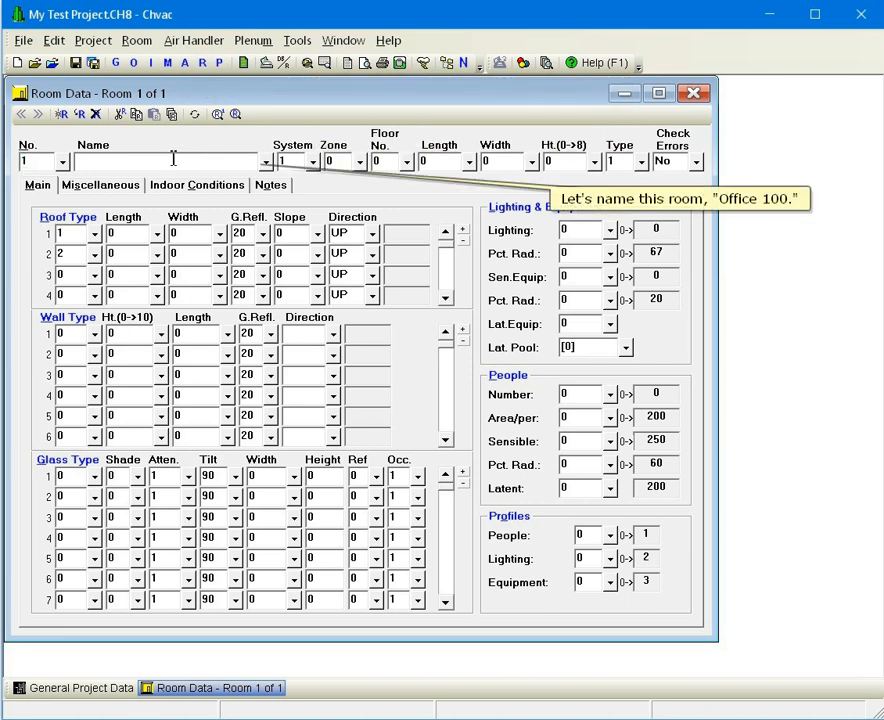
text(Offic)
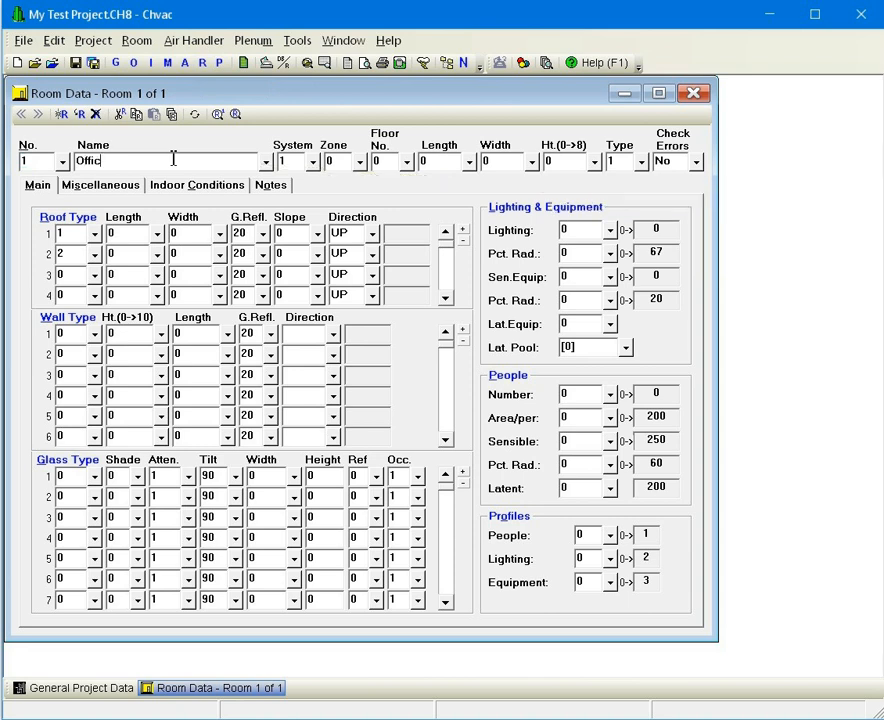
click(312, 160)
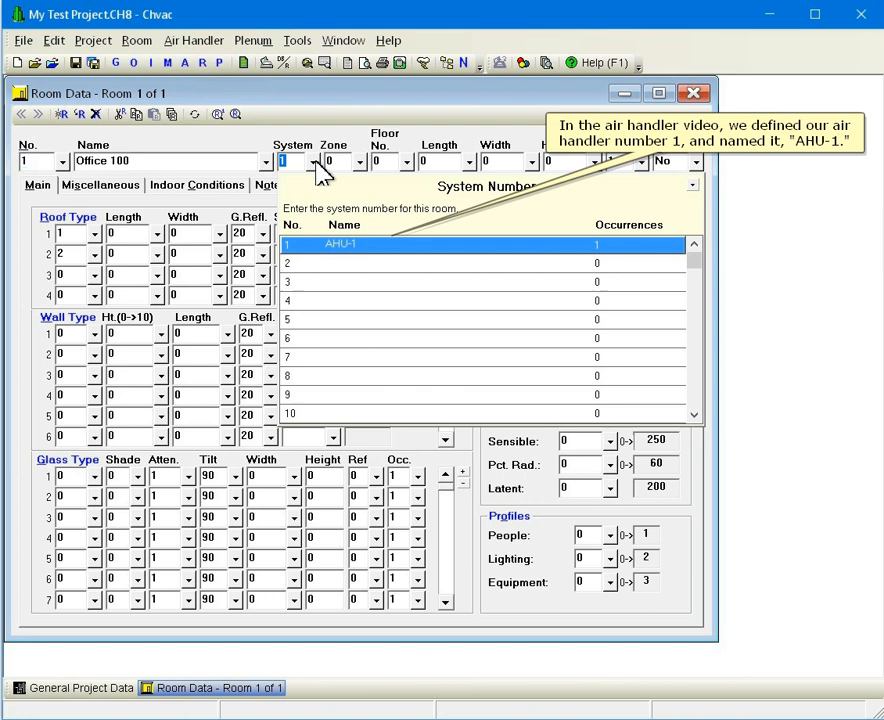
Step: Assign the room to system 1 (AHU-1), leaving zone and floor at 0
click(332, 160)
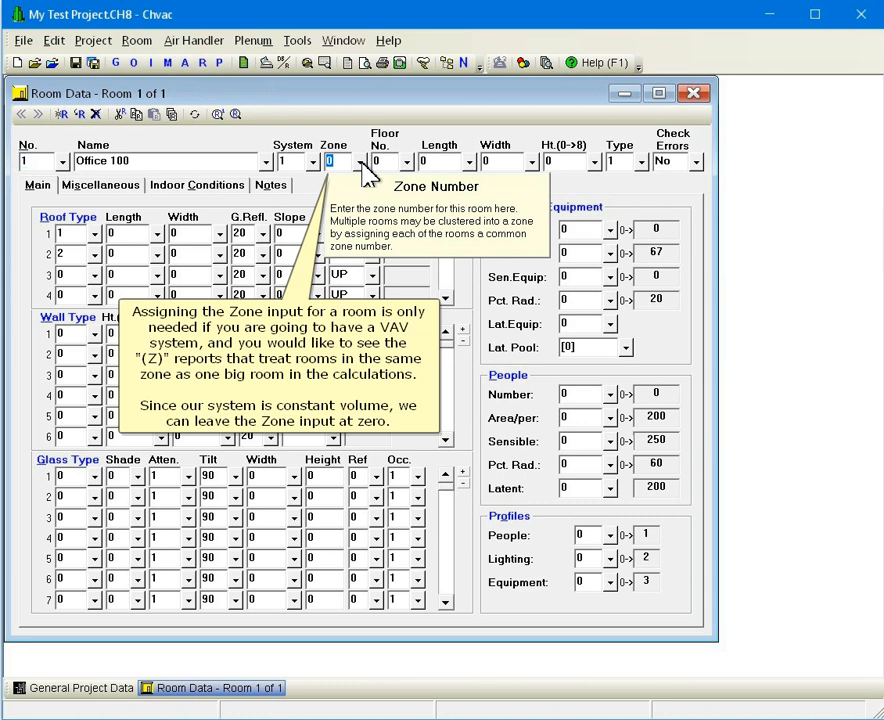
mouse_move(378, 160)
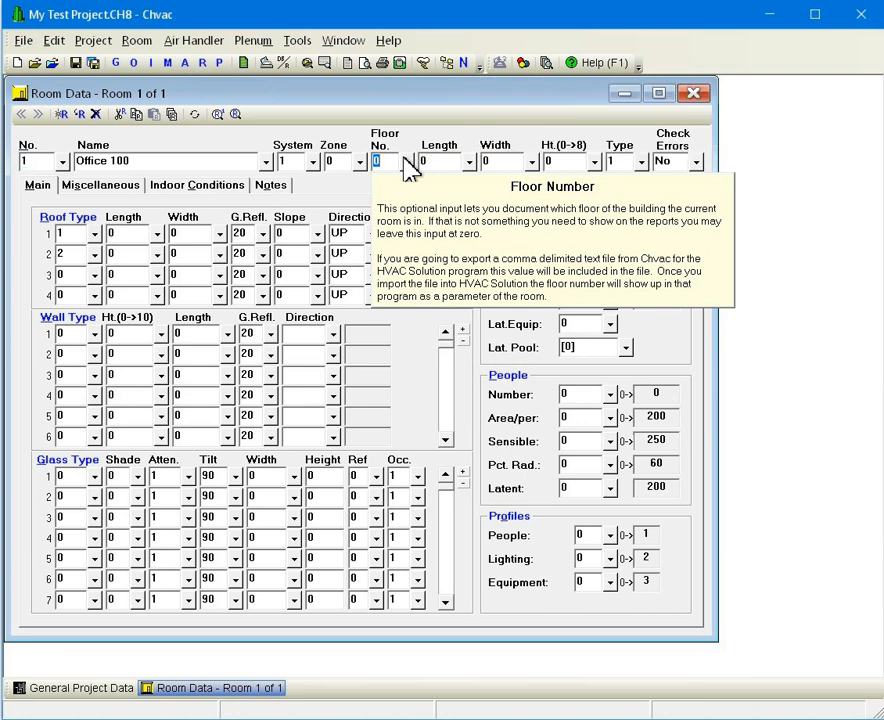
mouse_move(438, 160)
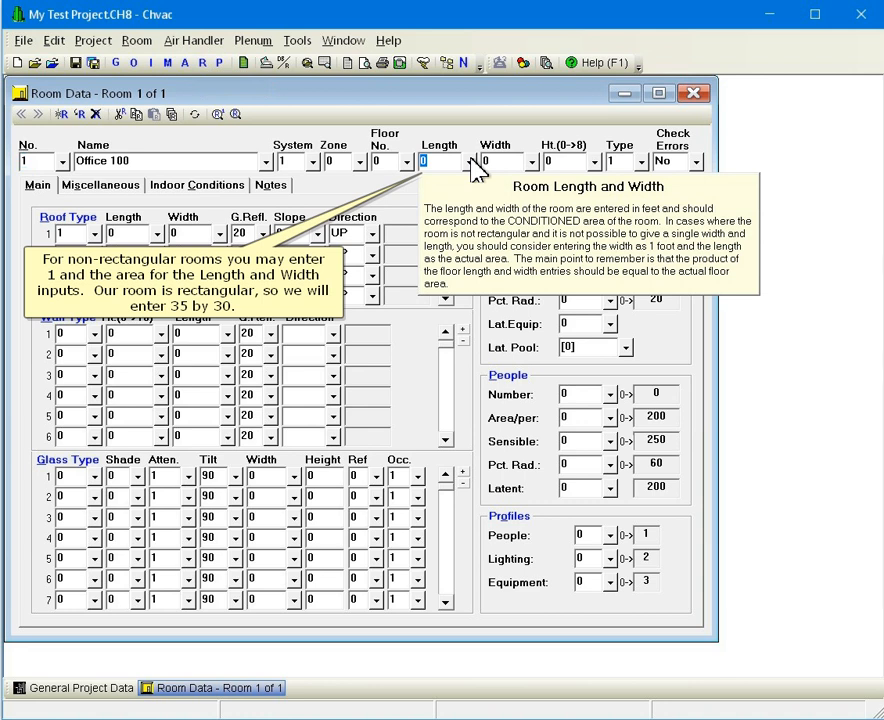
Step: Set the room to 35 long by 30 wide, keeping the 8-foot default height
text(35)
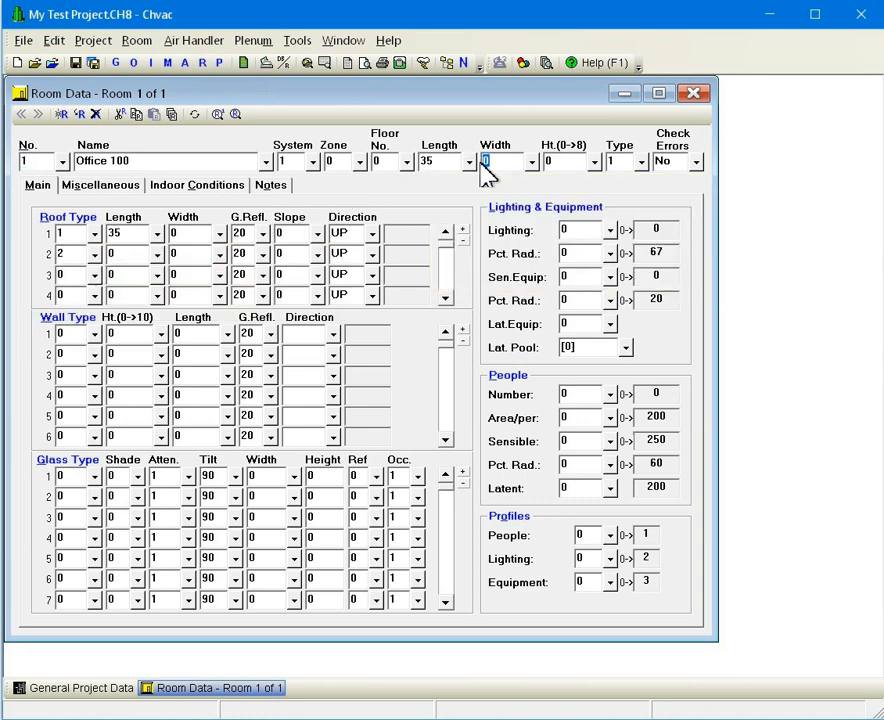
text(30)
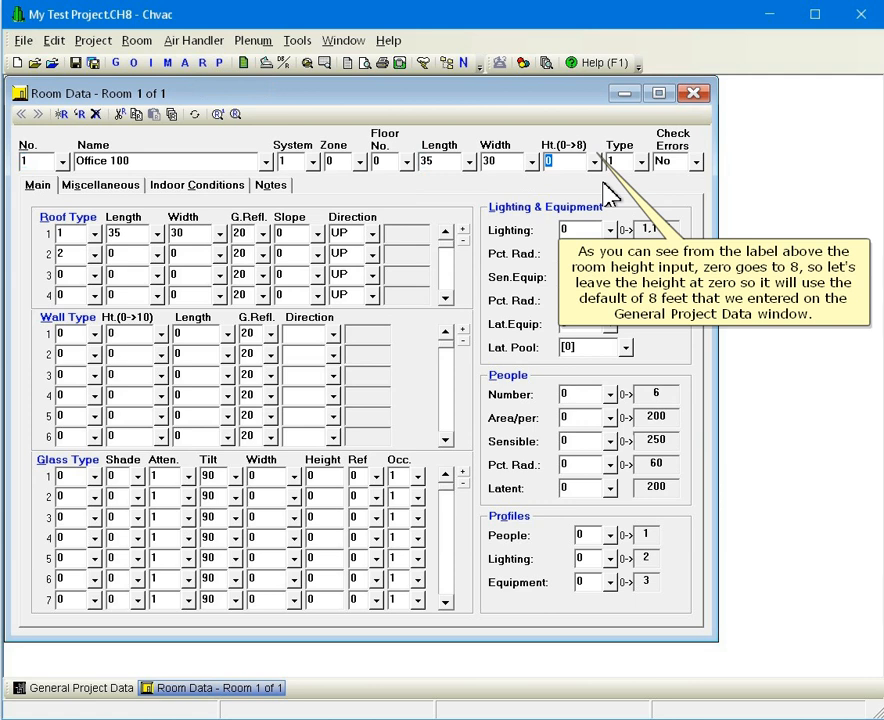
click(636, 160)
text(10)
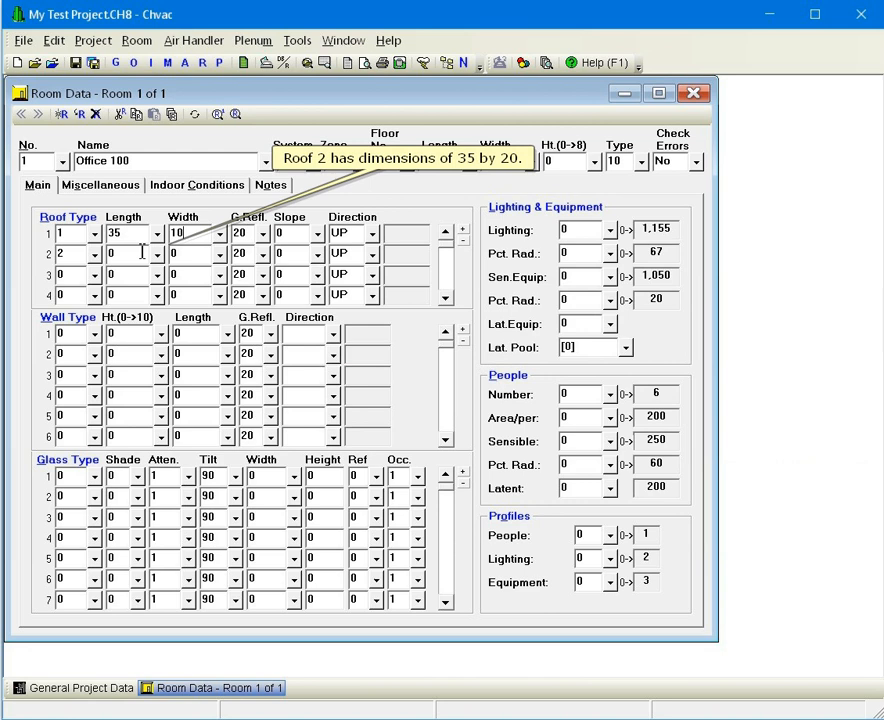
Step: Enter roof 2 as 35 by 20 and keep both roof directions UP
text(35)
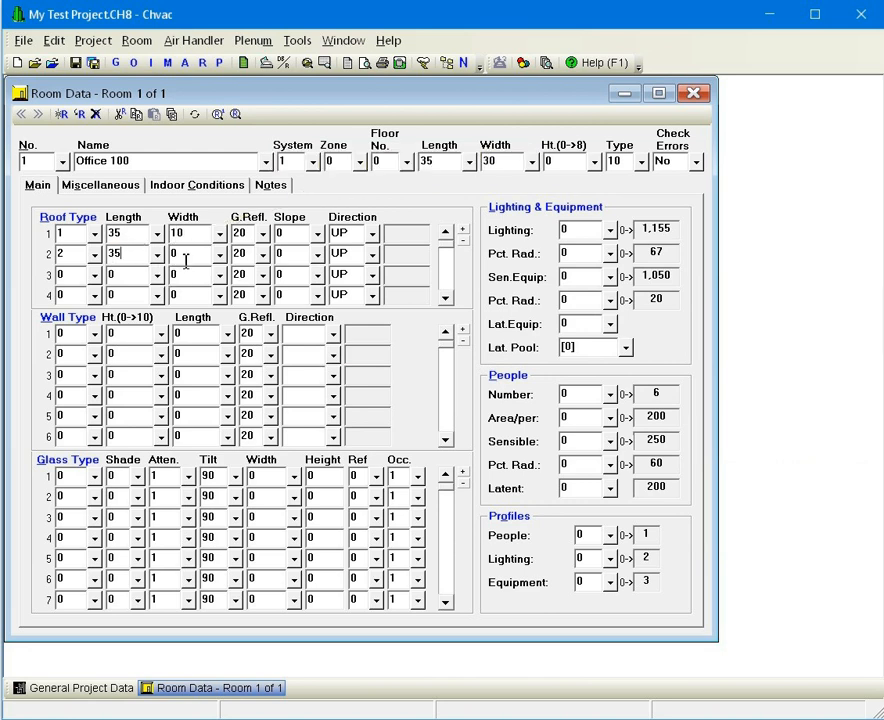
click(260, 232)
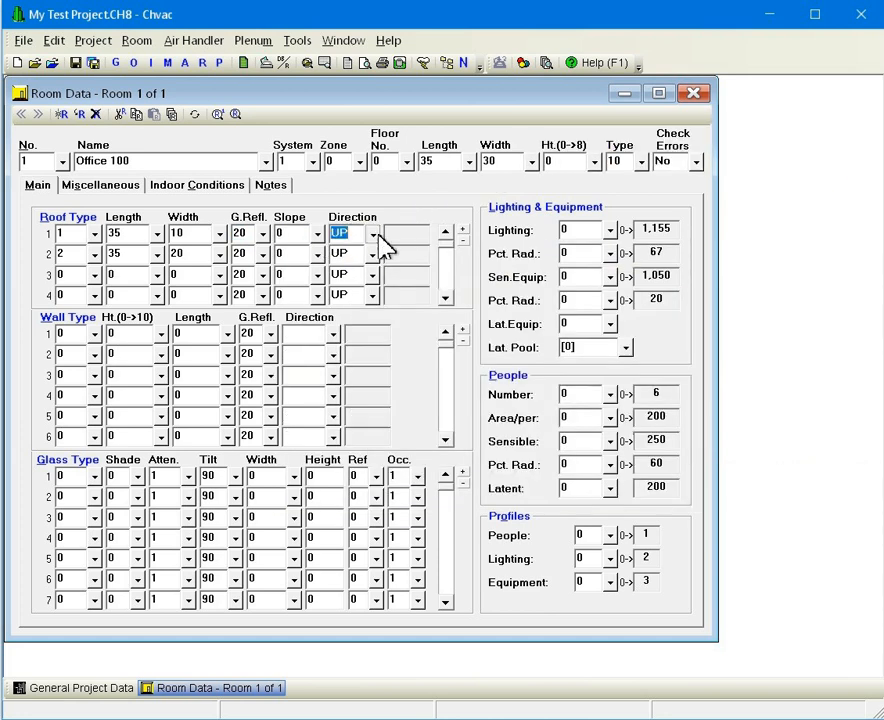
click(374, 232)
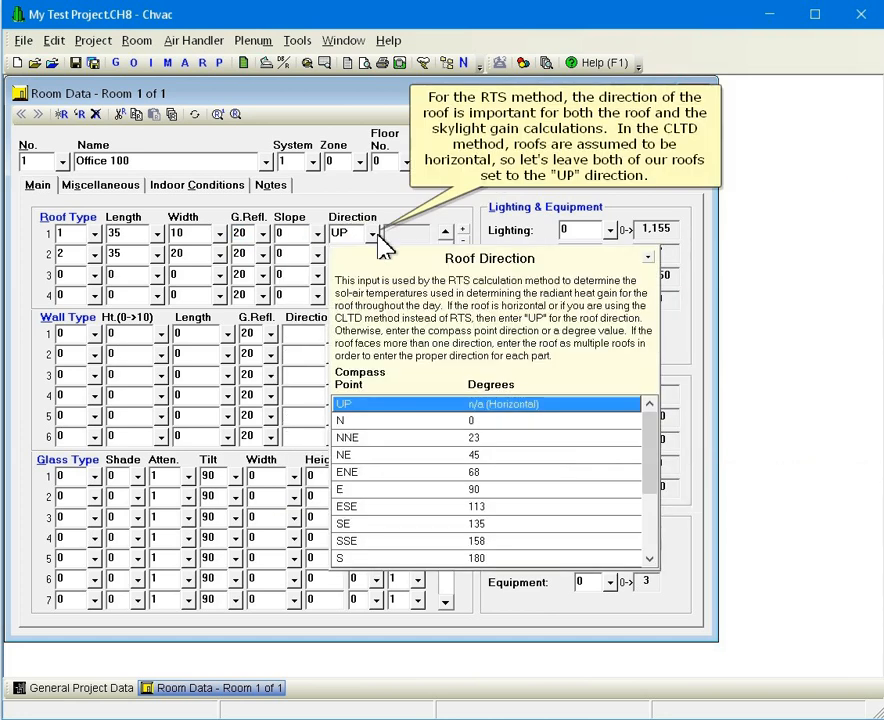